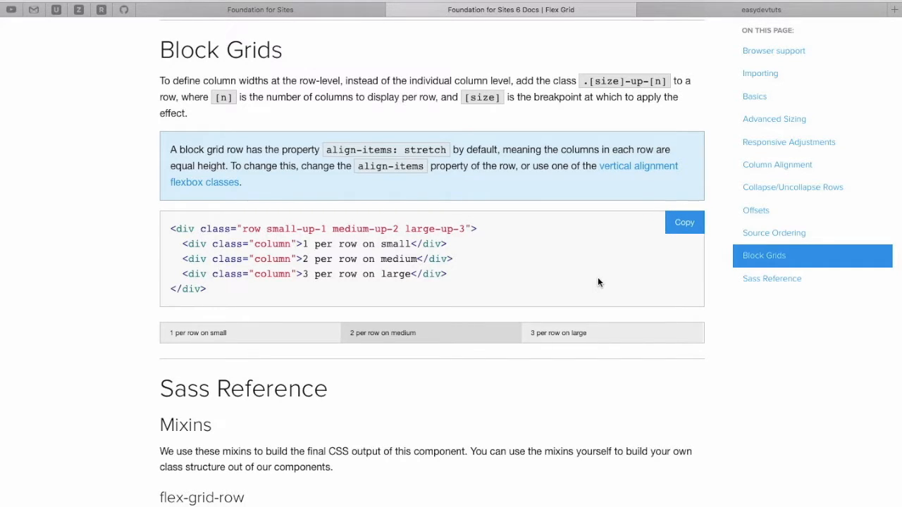
pyautogui.moveTo(194, 113)
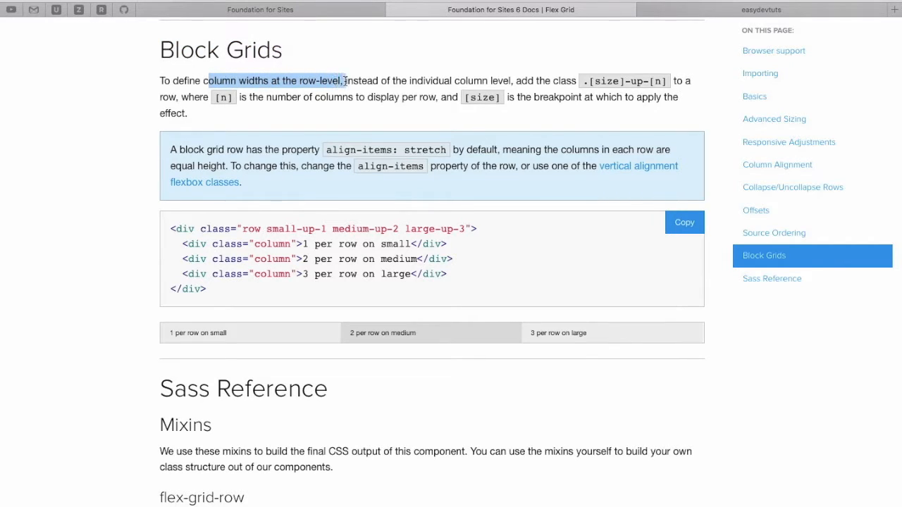
# Highlight the Block Grids sentence about row-level column widths in Safari.
pyautogui.moveTo(343, 81); pyautogui.dragTo(511, 80)
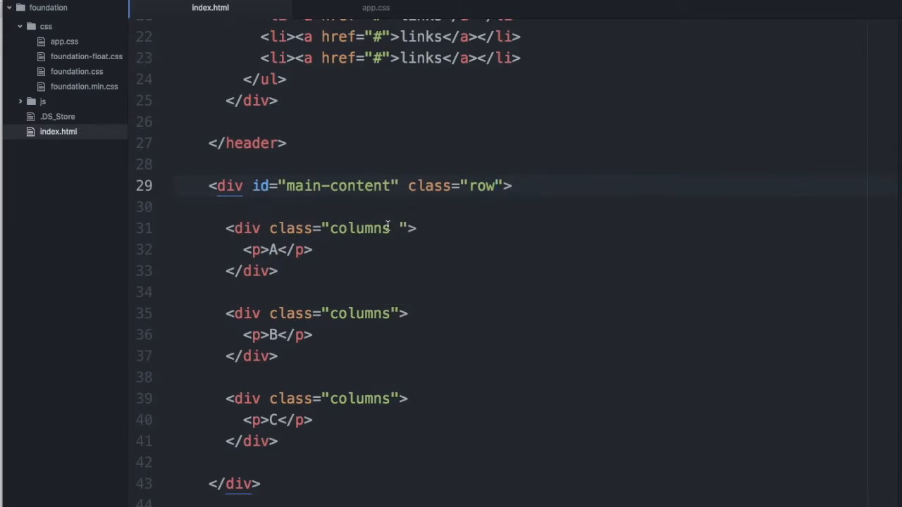
# Type 'small' into column A's class, then bring Safari forward.
pyautogui.write('small')
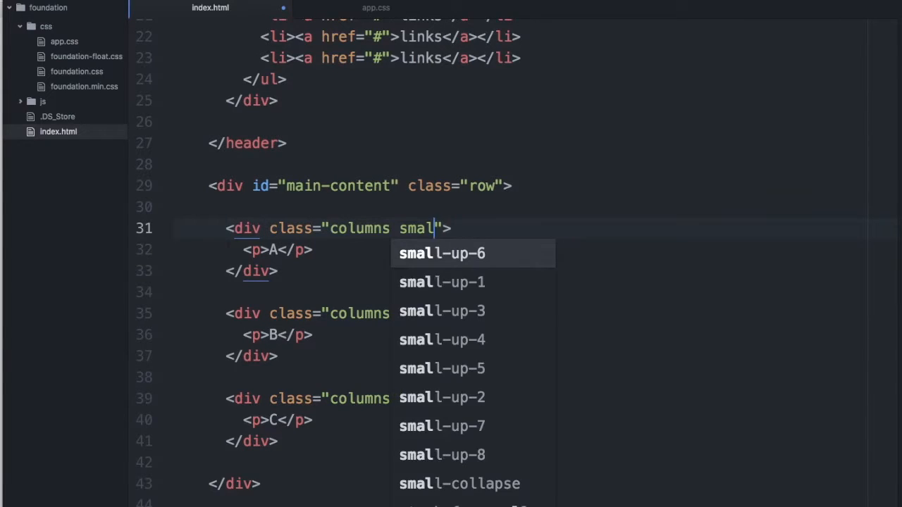
pyautogui.press('cmd+tab')
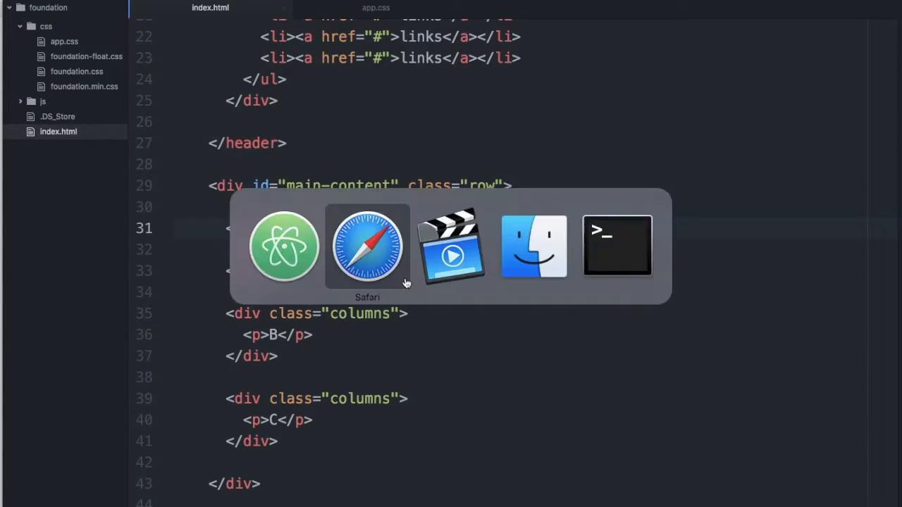
pyautogui.click(367, 246)
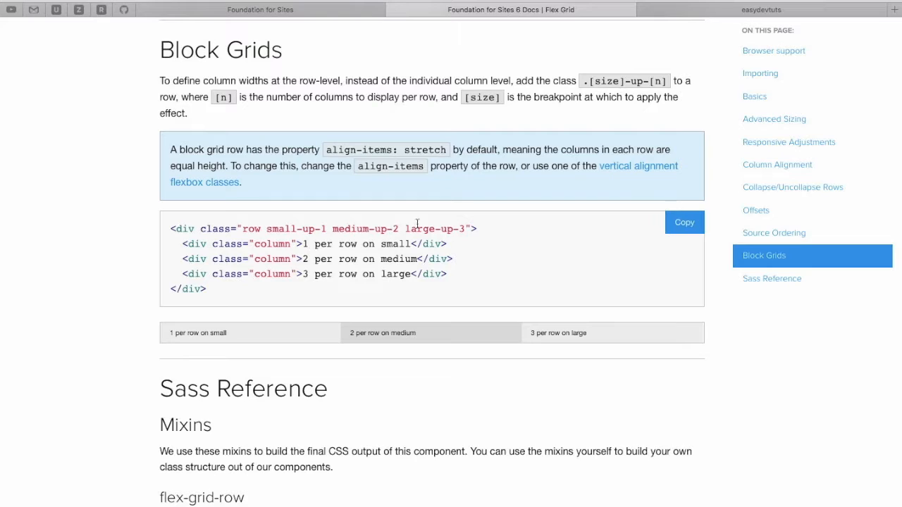
# Select 'medium' in the docs, view the demo preview, and return to Atom.
pyautogui.doubleClick(350, 228)
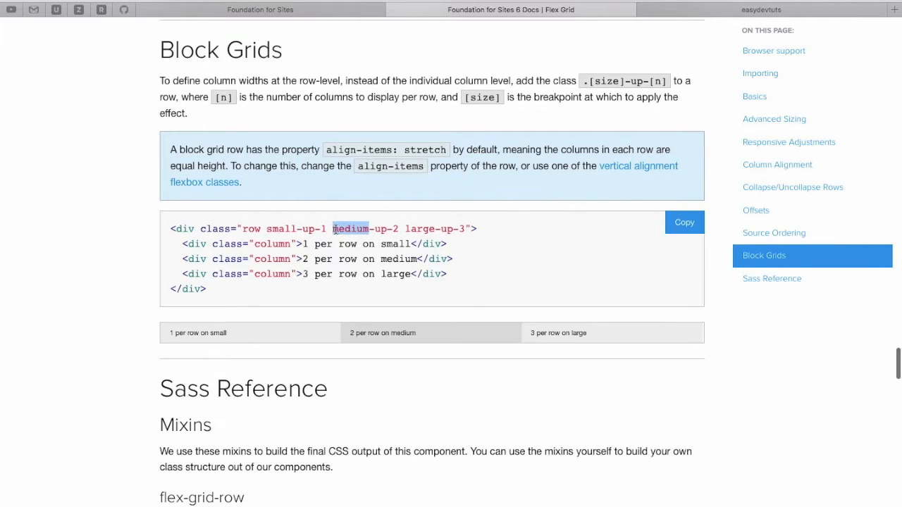
pyautogui.click(761, 9)
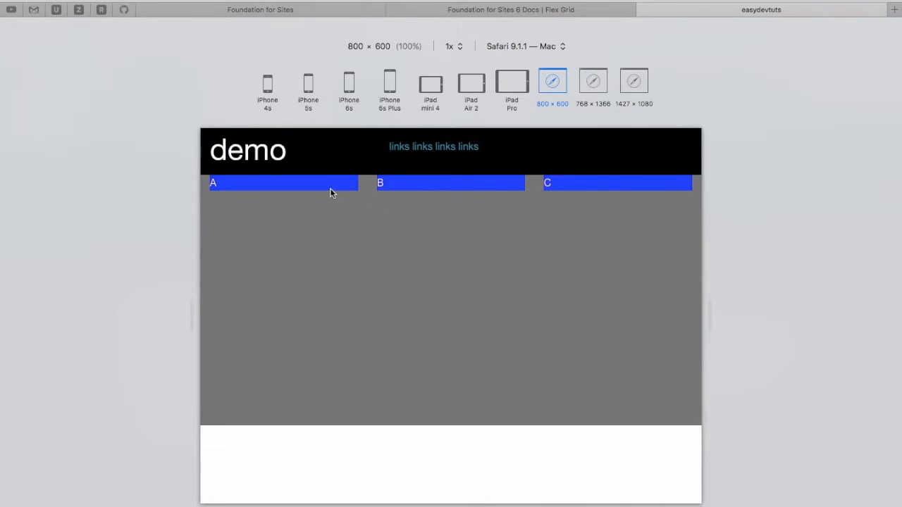
pyautogui.moveTo(321, 189)
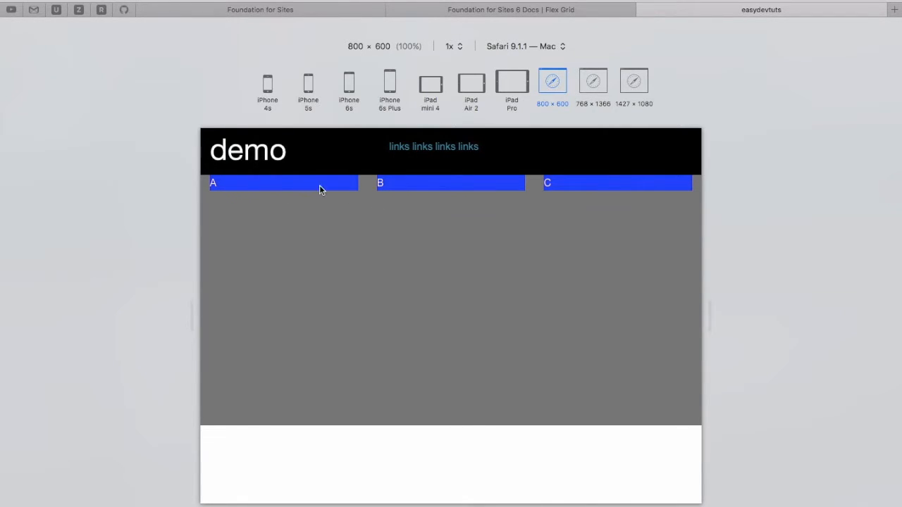
pyautogui.moveTo(308, 236)
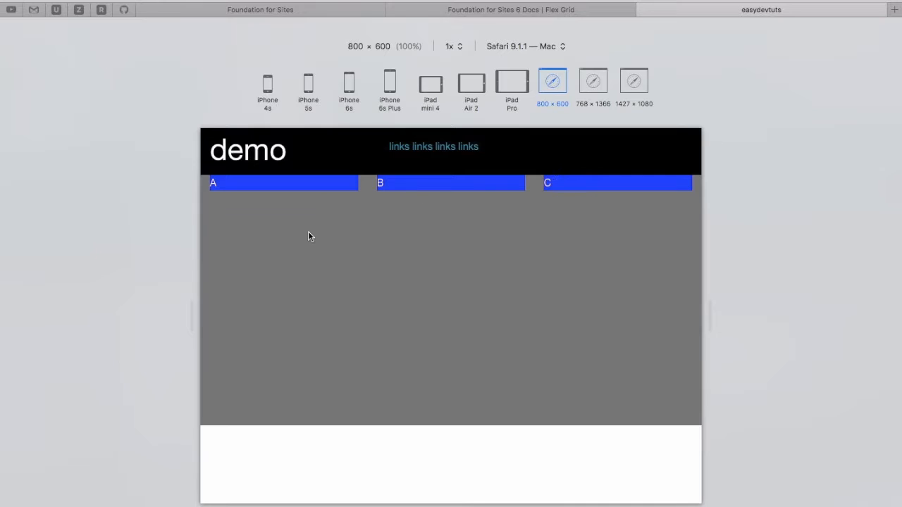
pyautogui.press('cmd+tab')
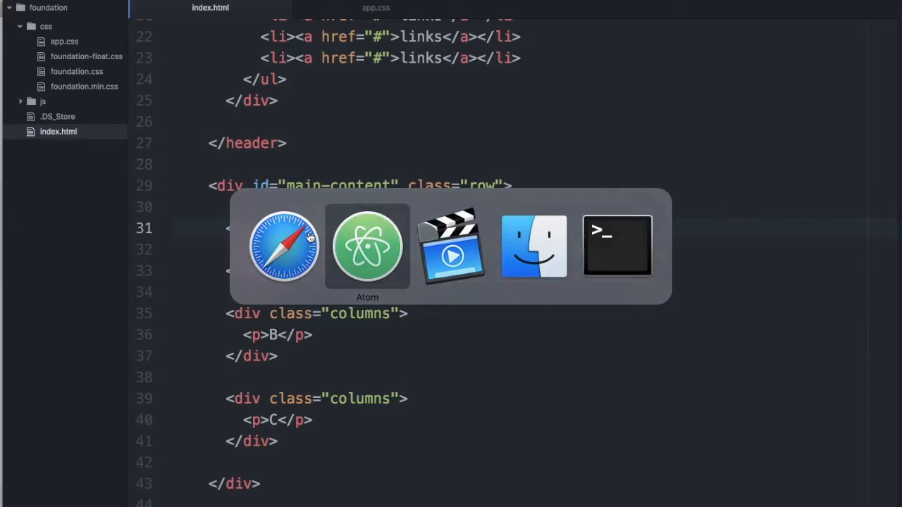
# Add 'medium' after 'row' on line 29 and preview in Safari.
pyautogui.click(284, 246)
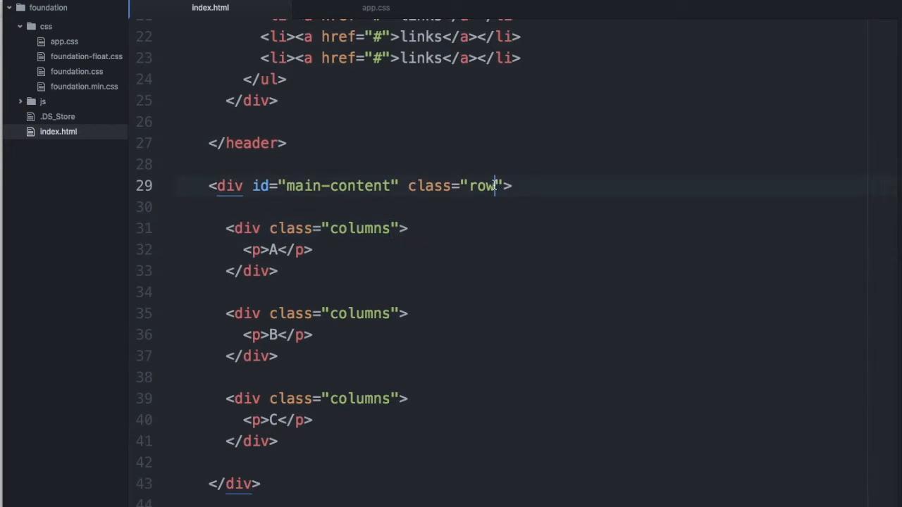
pyautogui.write('" "')
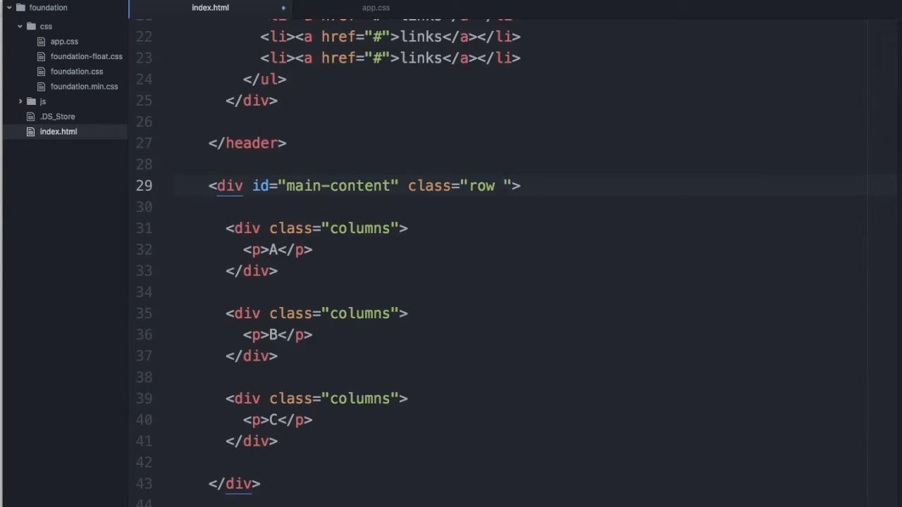
pyautogui.write('med')
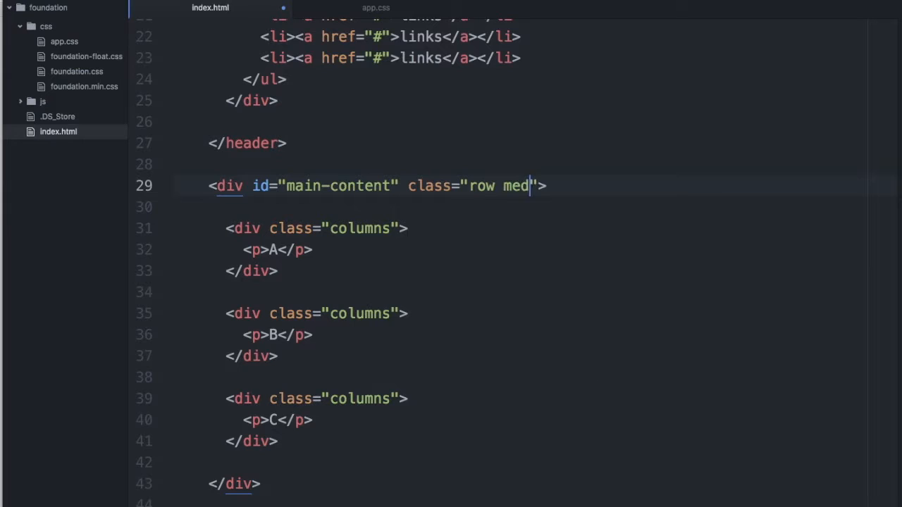
pyautogui.write('ium-up-2')
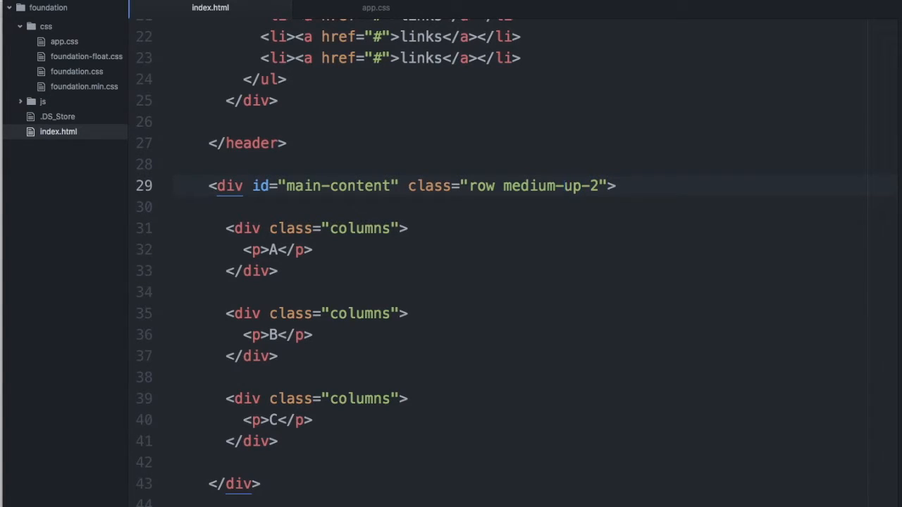
pyautogui.click(761, 9)
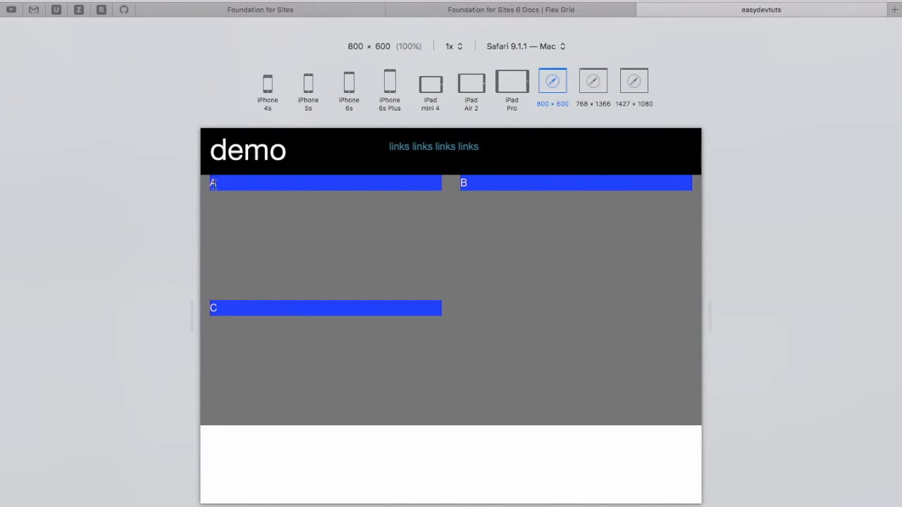
pyautogui.moveTo(269, 189)
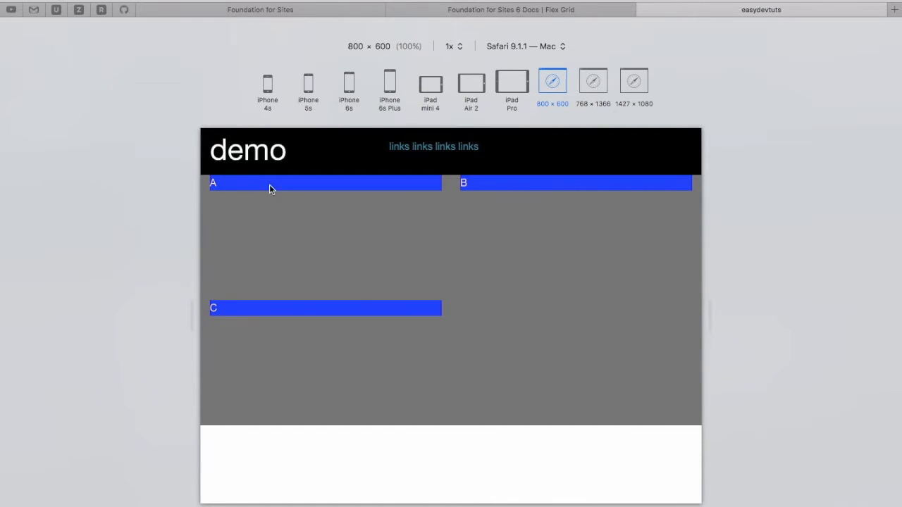
pyautogui.moveTo(294, 308)
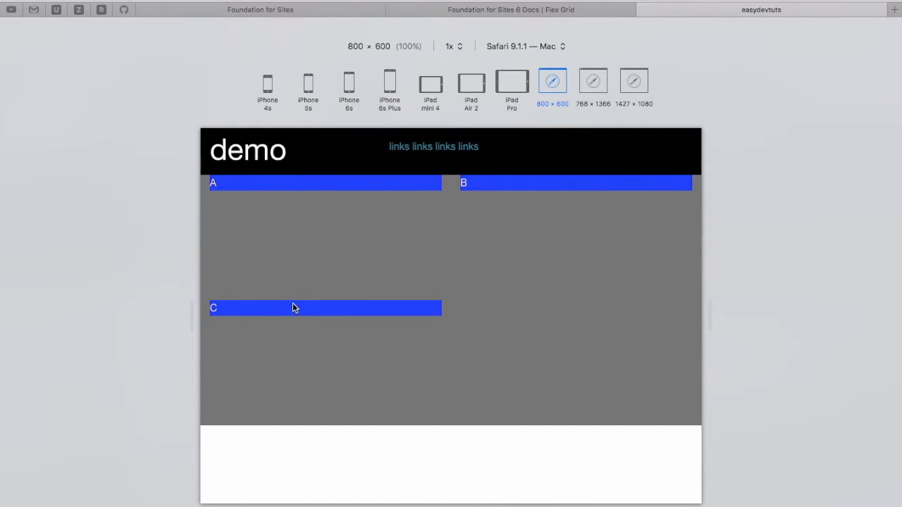
pyautogui.moveTo(405, 258)
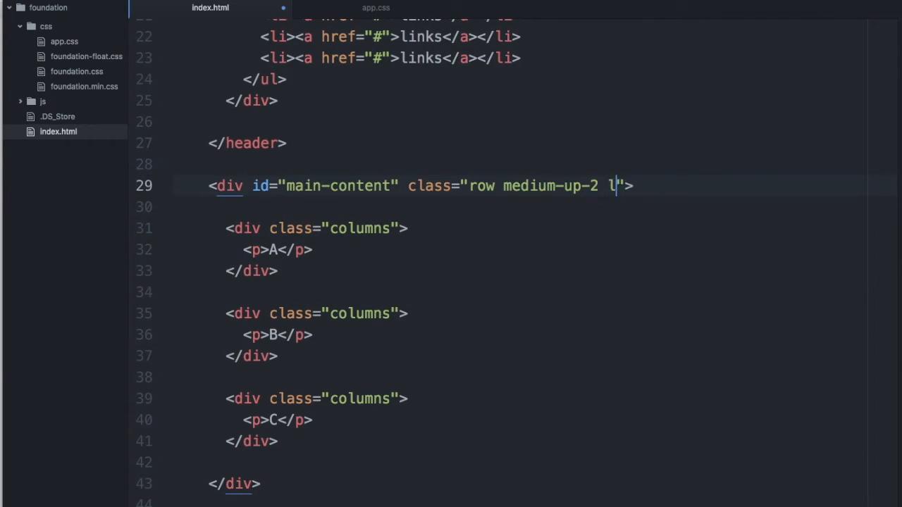
# Type 'large-up-3' after medium-up-2 on line 29.
pyautogui.write('arge-')
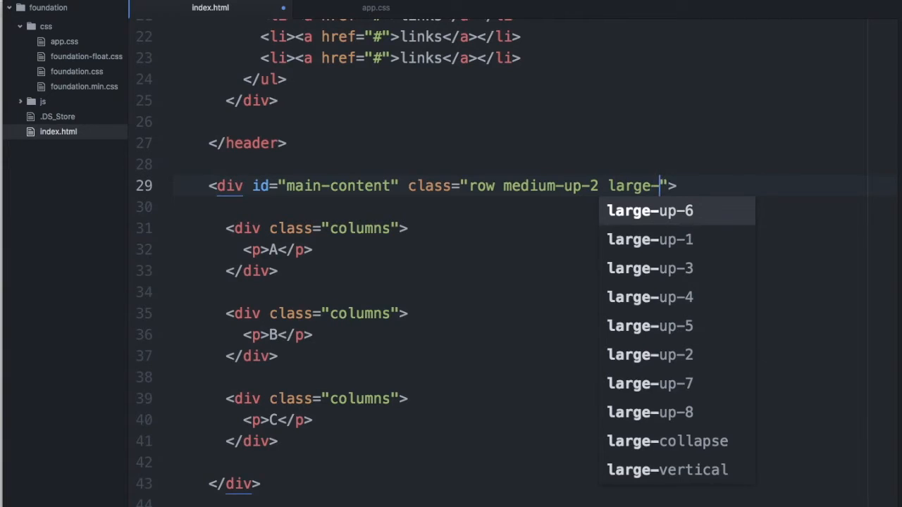
pyautogui.write('3')
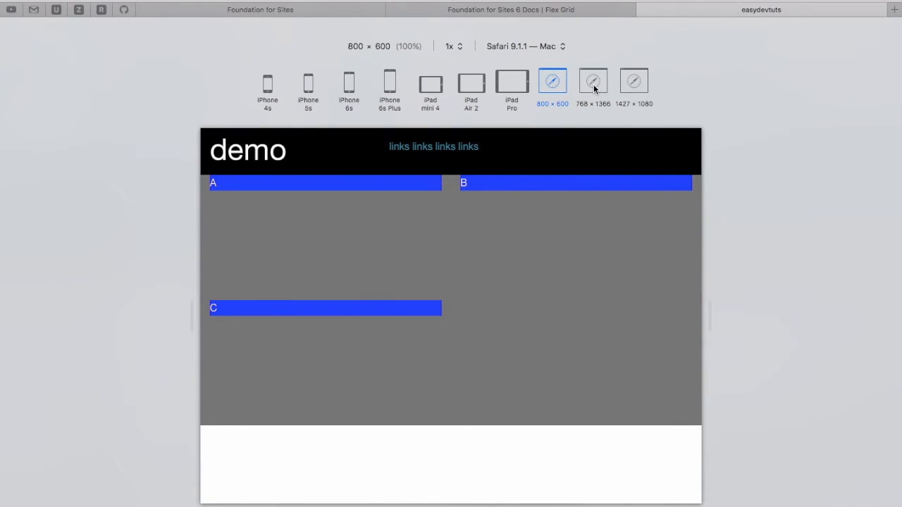
# Preview the demo at 1427×1080, 800×600 and iPhone 6s sizes.
pyautogui.click(633, 80)
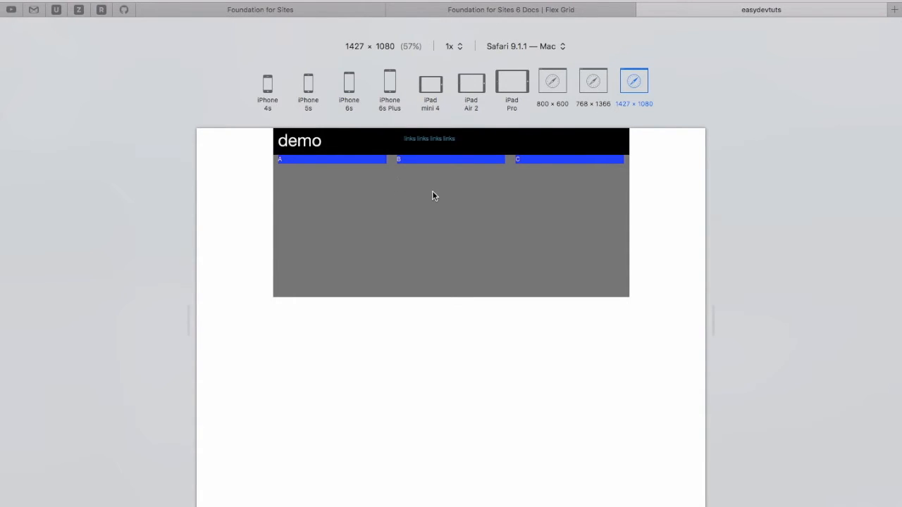
pyautogui.moveTo(339, 156)
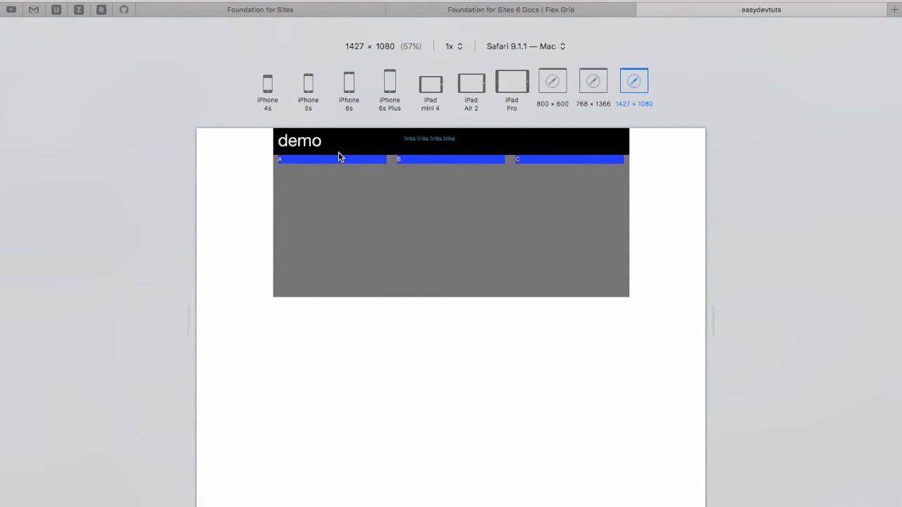
pyautogui.click(551, 80)
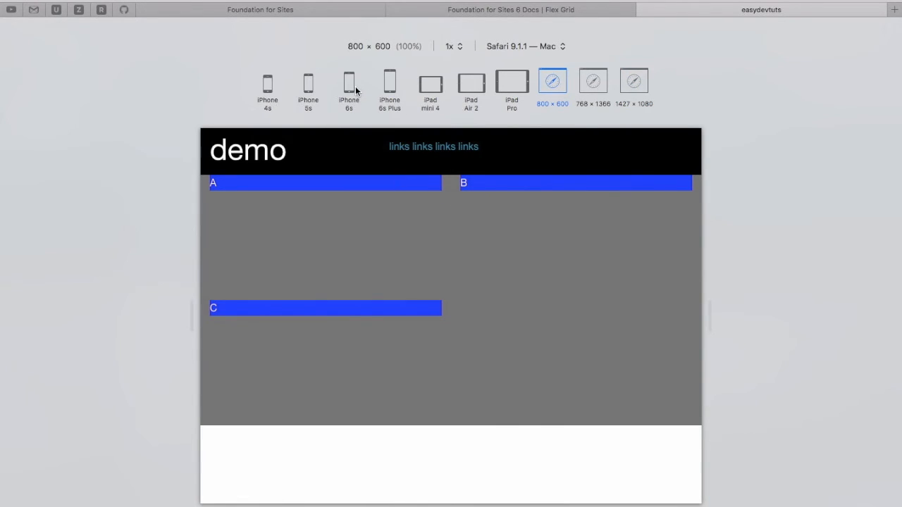
pyautogui.click(349, 83)
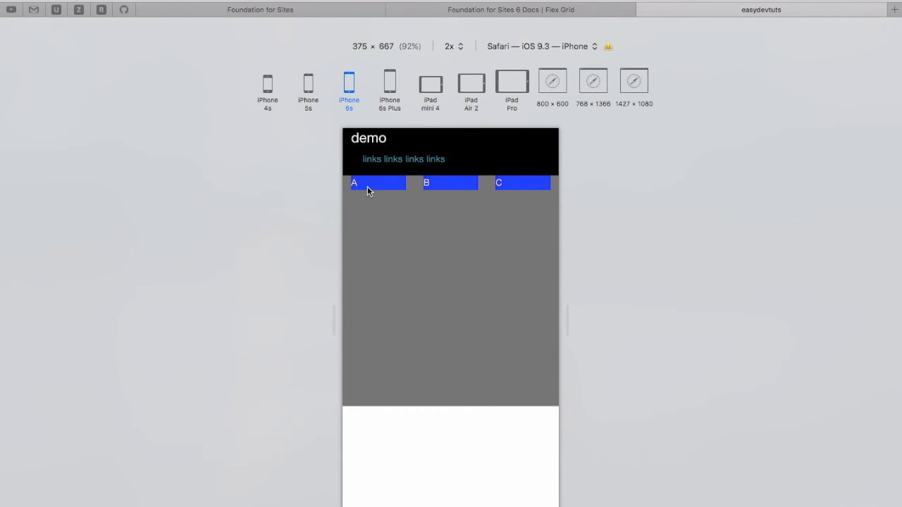
pyautogui.moveTo(398, 224)
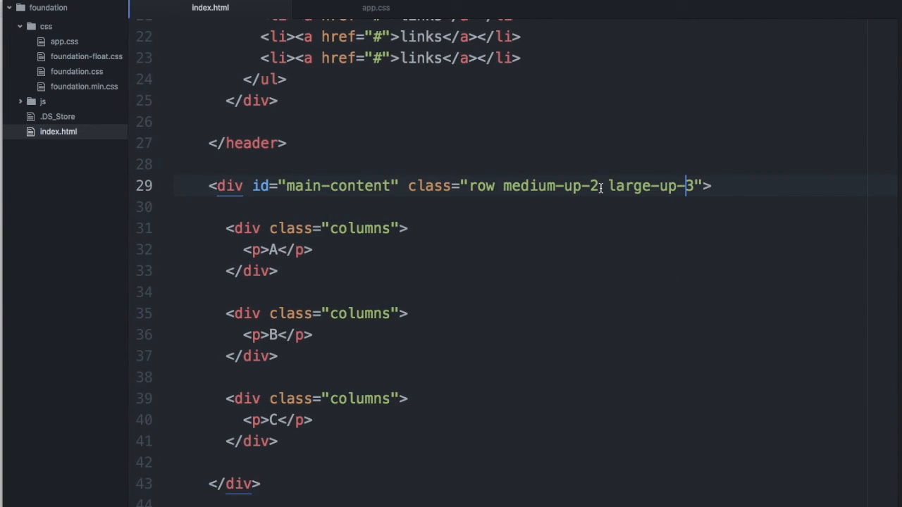
# Type 'sm' before medium-up-2 on line 29 to start small-up-1.
pyautogui.write('sm')
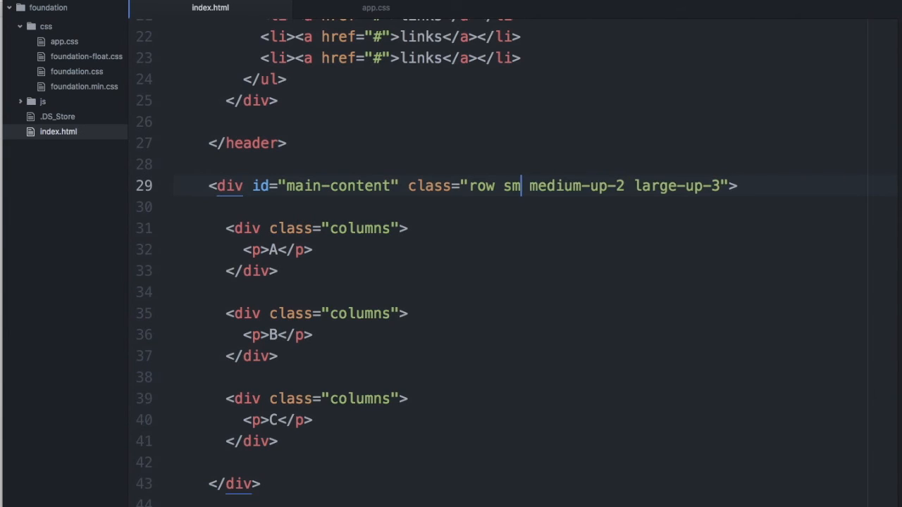